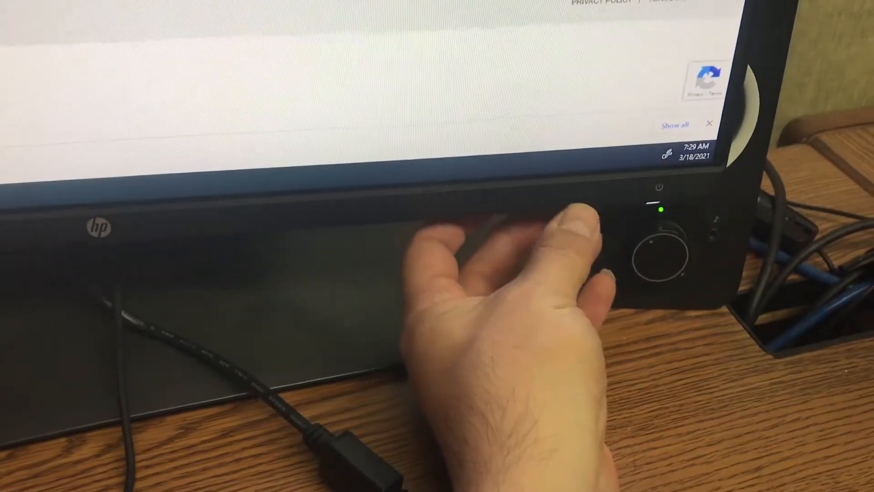
Switch the HP monitor's input to the document camera so its region-selection screen appears
{"action": "left_click", "coordinate": [658, 251]}
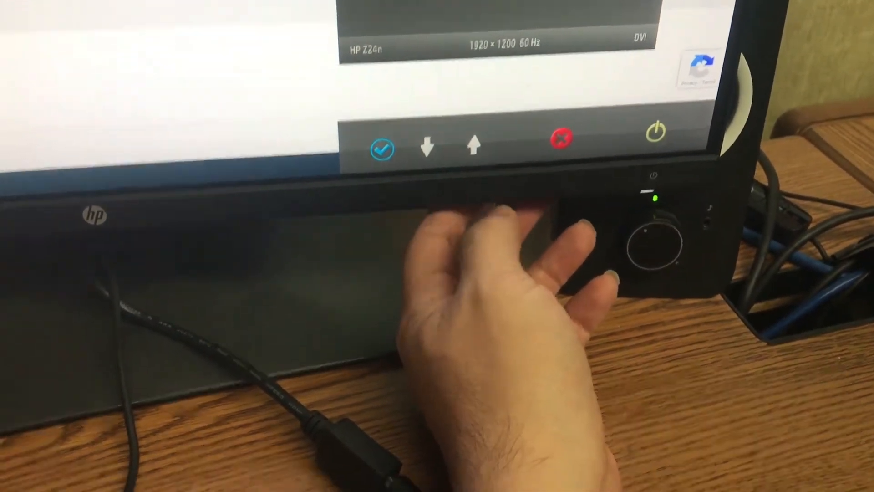
{"action": "left_click", "coordinate": [382, 149]}
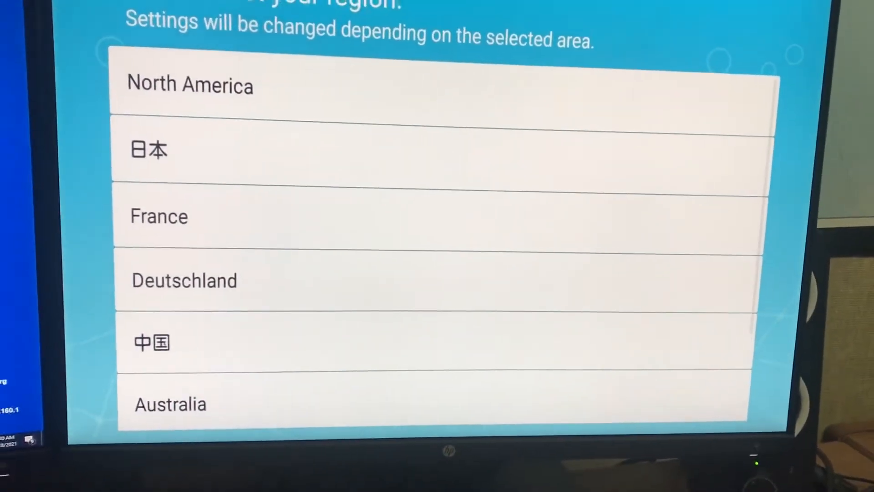
Select and confirm North America on the 'Please select your region' screen
{"action": "left_click", "coordinate": [196, 124]}
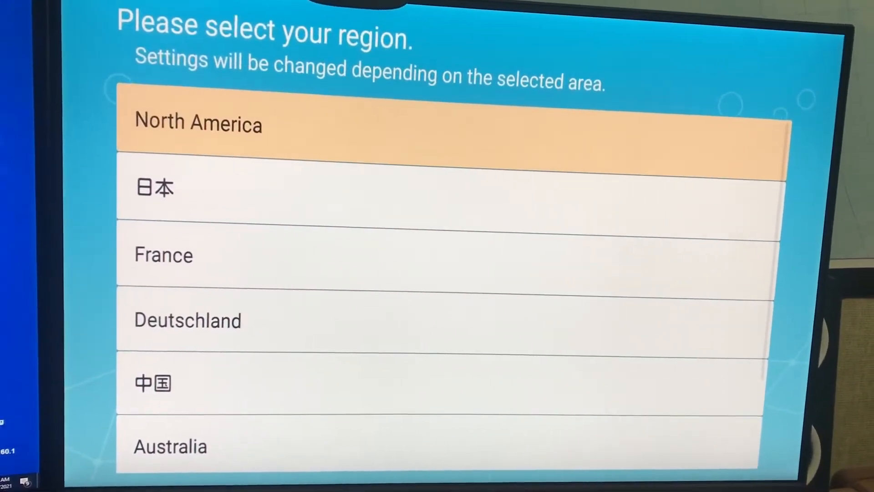
{"action": "left_click", "coordinate": [196, 124]}
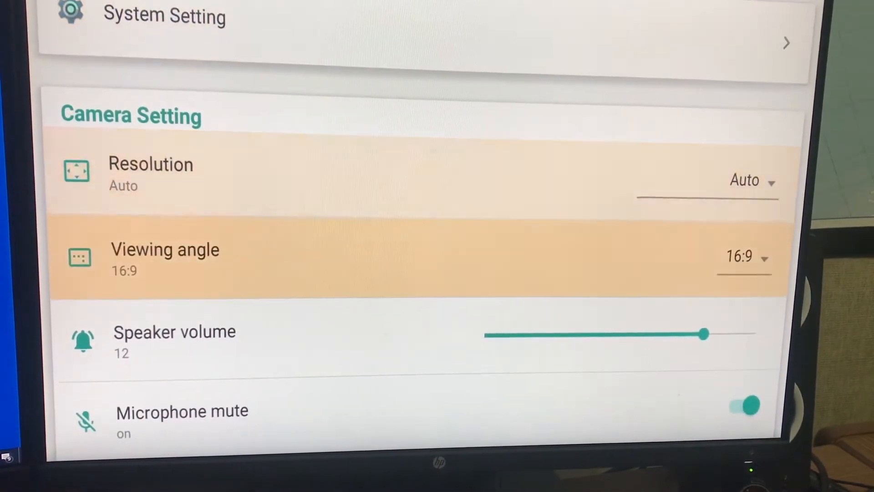
Enable USB Camera mode in Camera Setting, past Flicker mode and Keystone Correction
{"action": "scroll", "scroll_direction": "down", "scroll_amount": 3}
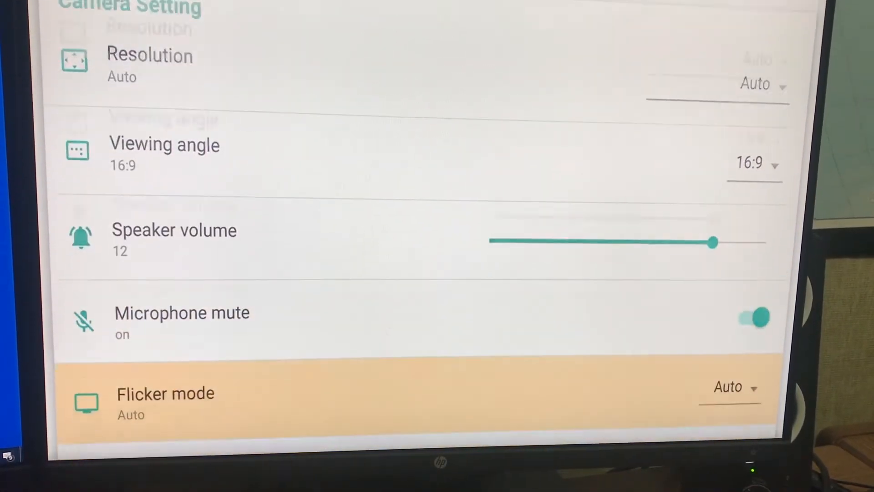
{"action": "scroll", "scroll_direction": "down", "scroll_amount": 3}
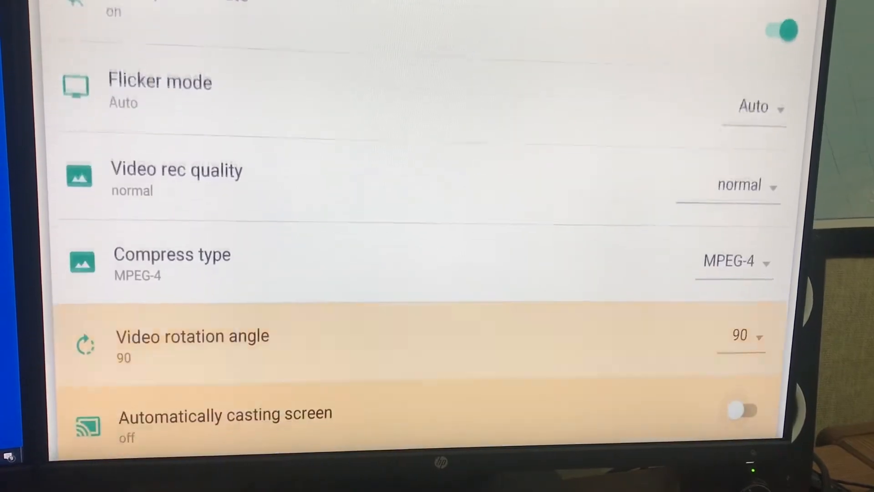
{"action": "scroll", "scroll_direction": "down", "scroll_amount": 3}
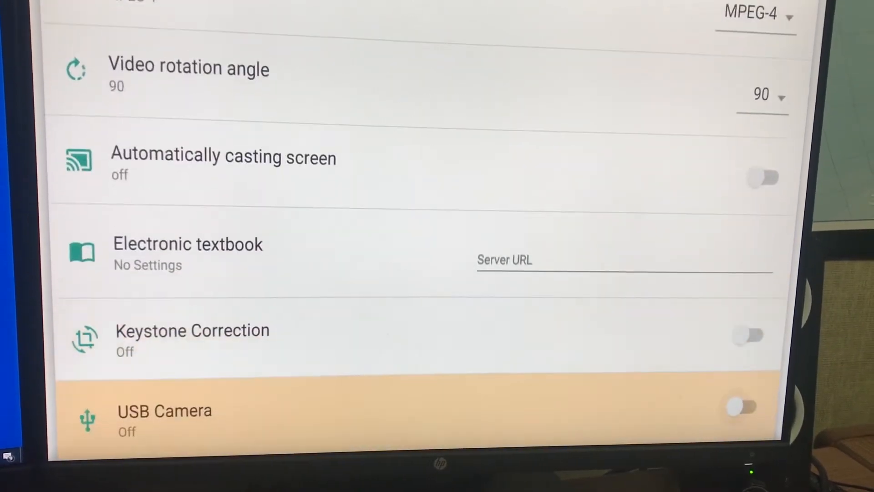
{"action": "scroll", "scroll_direction": "down", "scroll_amount": 3}
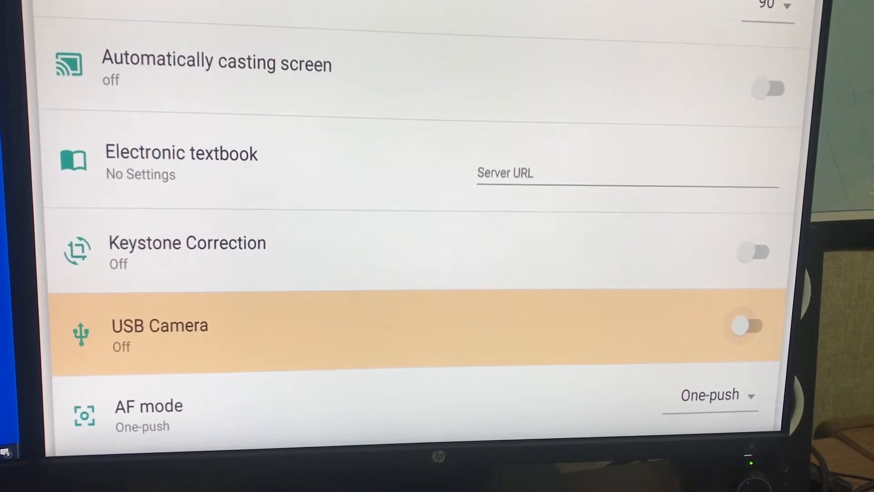
{"action": "left_click", "coordinate": [746, 326]}
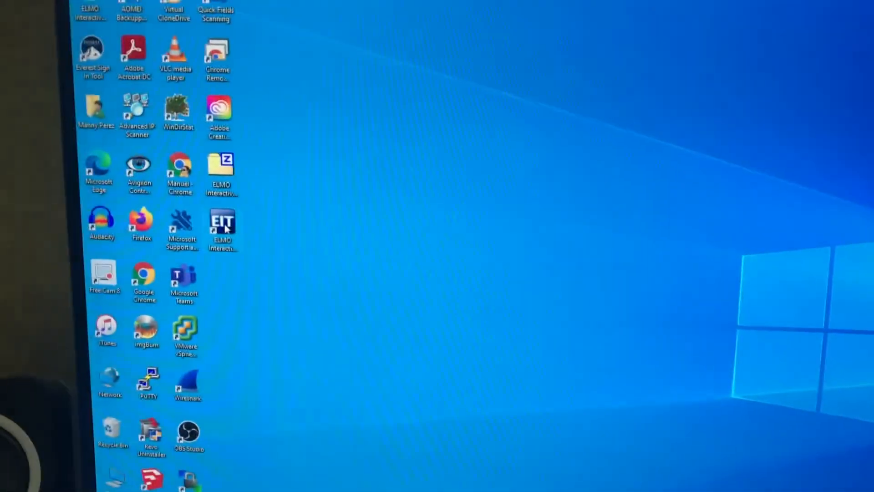
Launch ELMO Interactive Toolbox from its desktop shortcut onto the primary monitor
{"action": "double_click", "coordinate": [222, 225]}
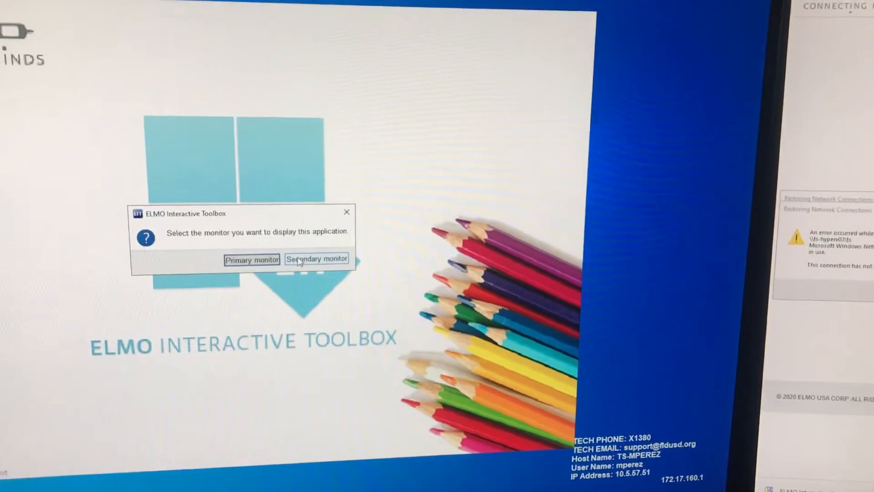
{"action": "left_click", "coordinate": [317, 259]}
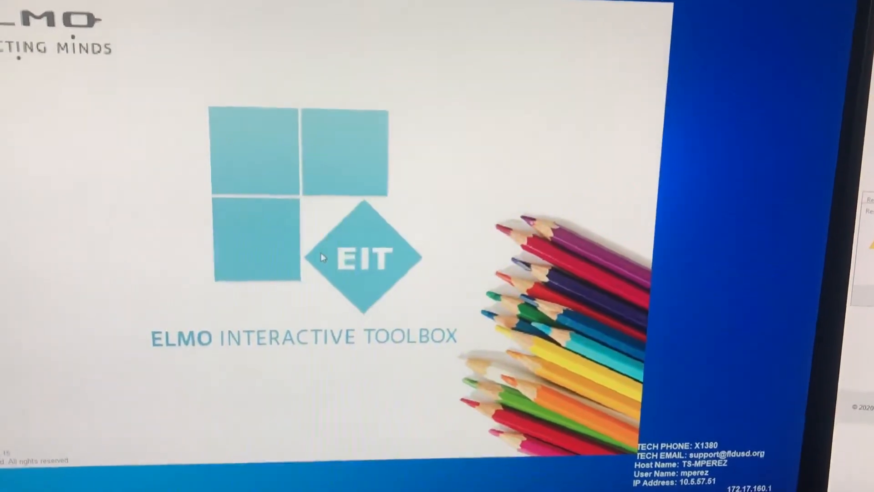